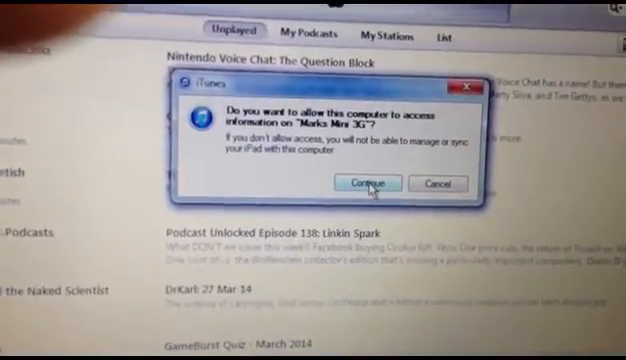
Allow this computer to access the newly connected 3G iPad mini.
{"action": "left_click", "coordinate": [370, 184]}
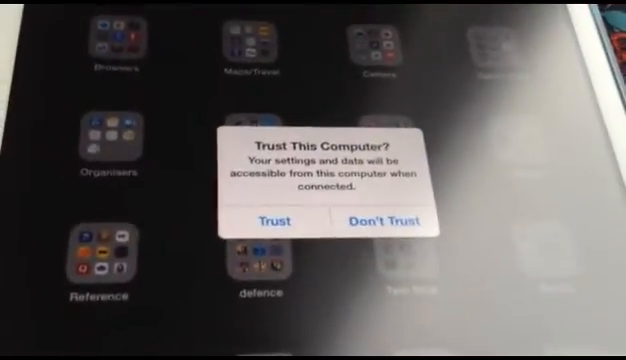
Trust the connected computer from the iPad's 'Trust This Computer?' alert.
{"action": "left_click", "coordinate": [268, 220]}
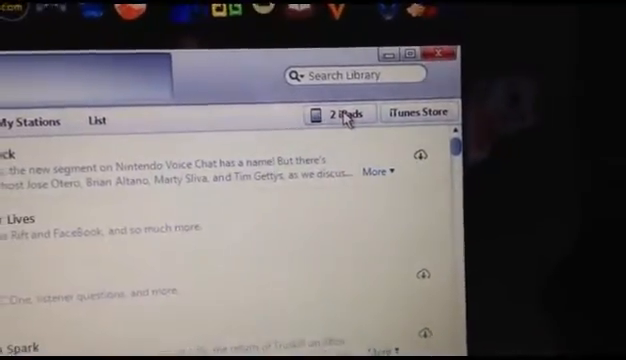
Show the device list with Marks Mini 3G and Marks Mini2 wifi both connected.
{"action": "left_click", "coordinate": [340, 112]}
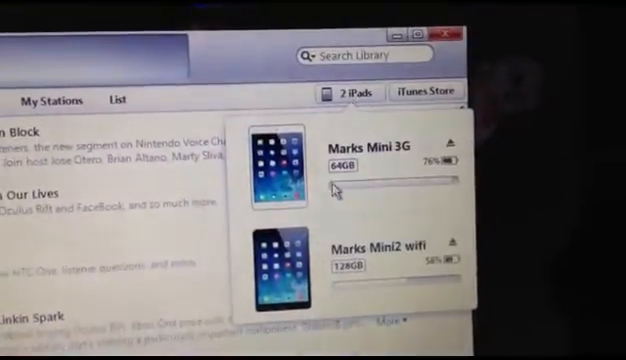